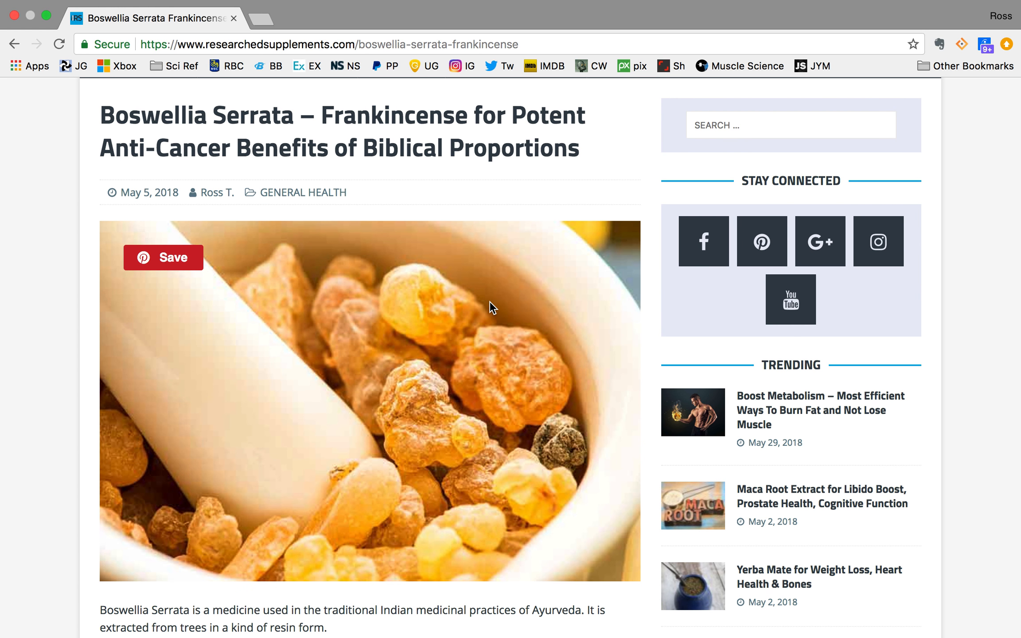
scroll("down", 3)
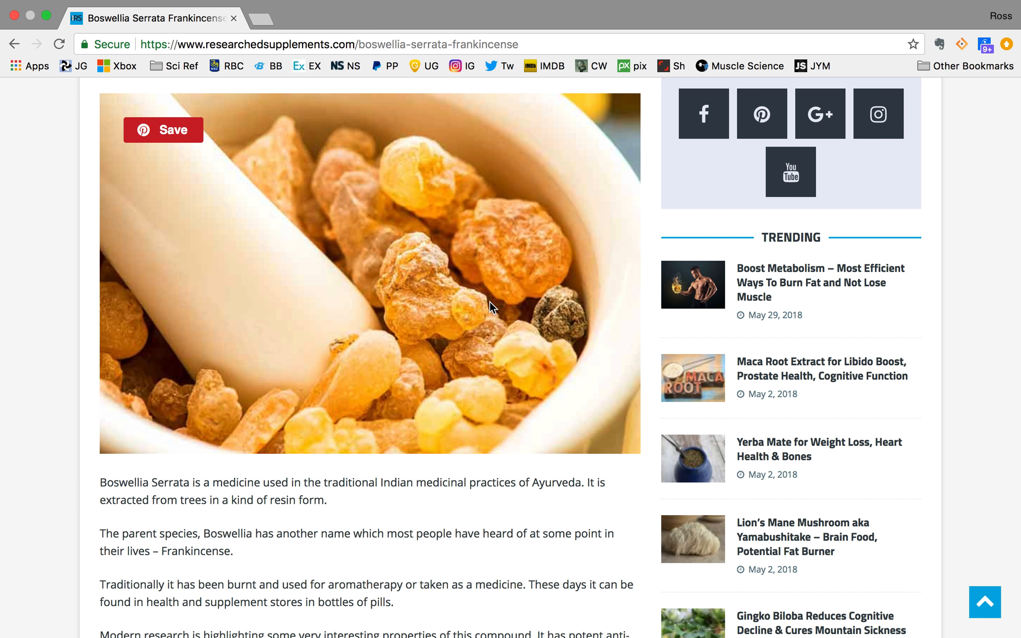
scroll("down", 3)
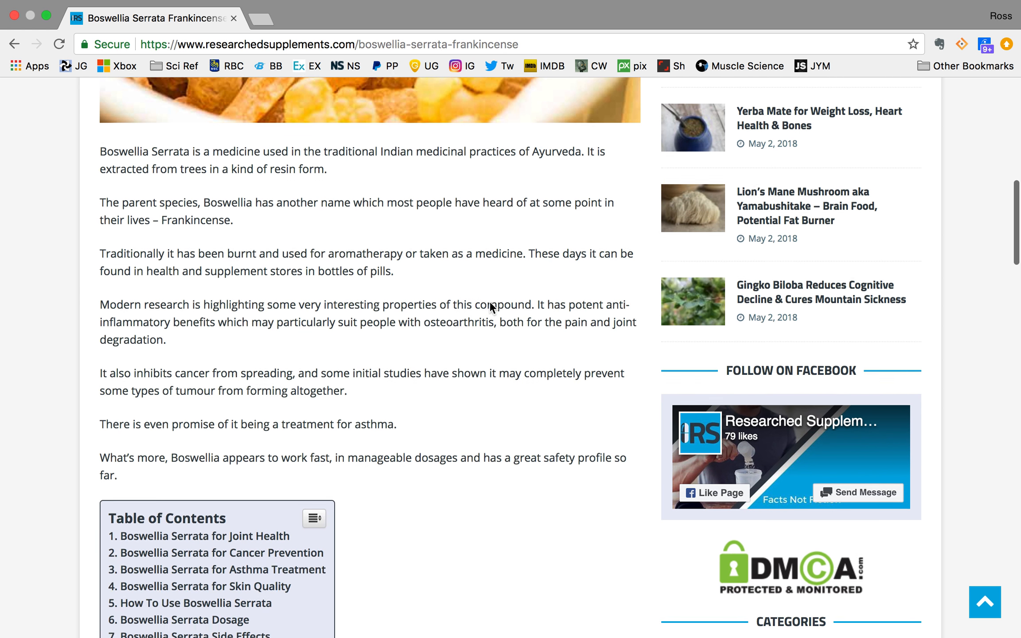
scroll("down", 3)
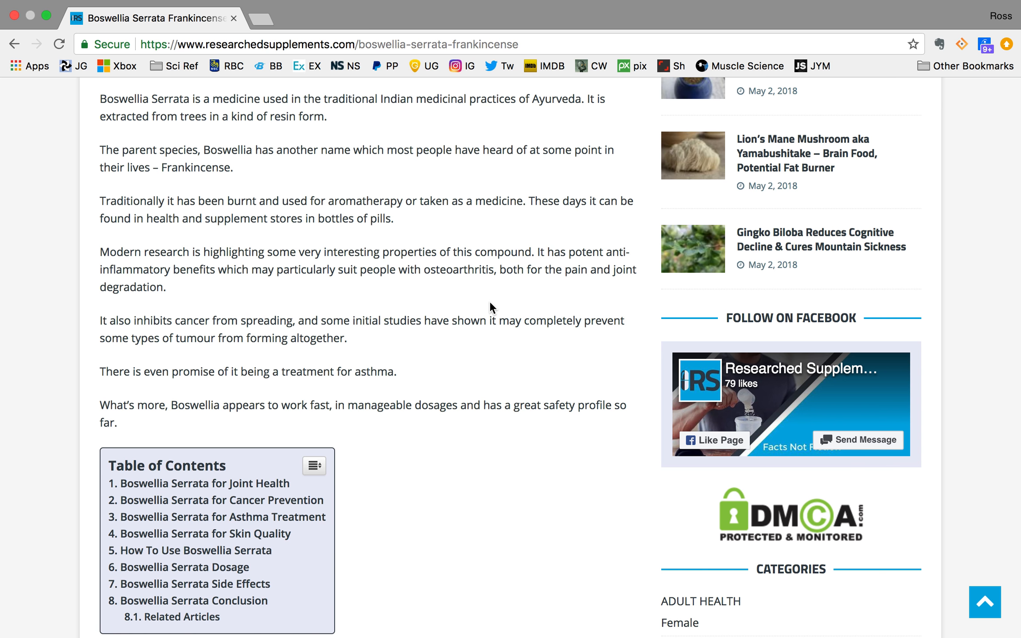
scroll("down", 3)
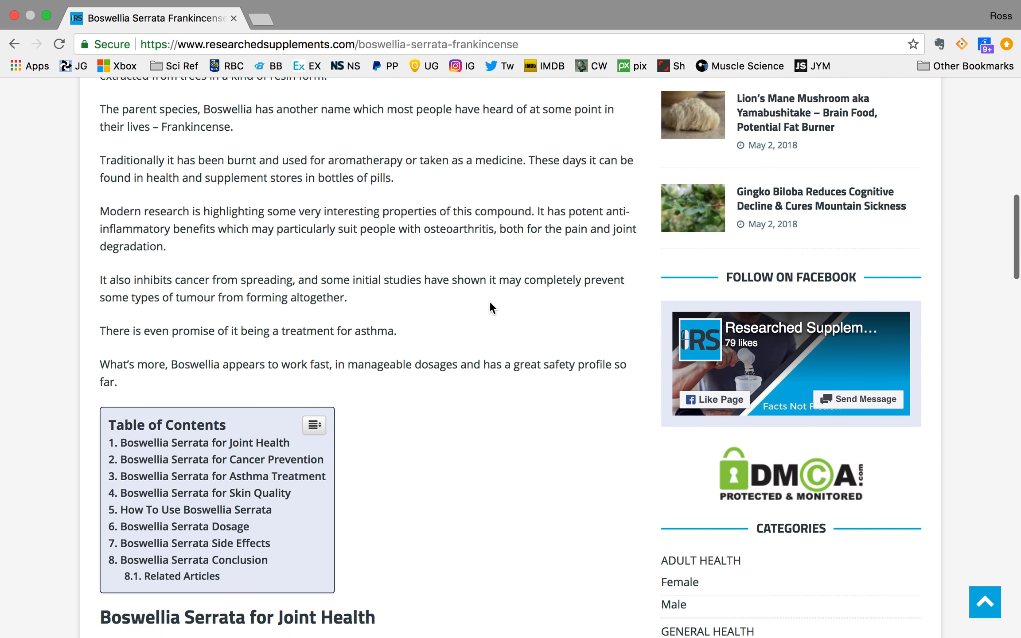
scroll("down", 3)
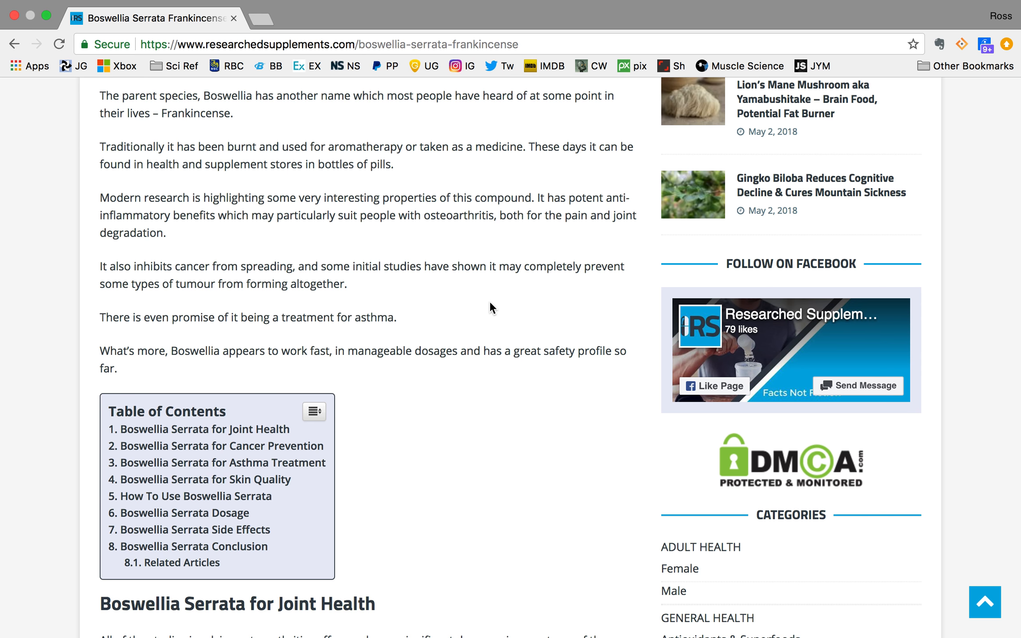
scroll("down", 3)
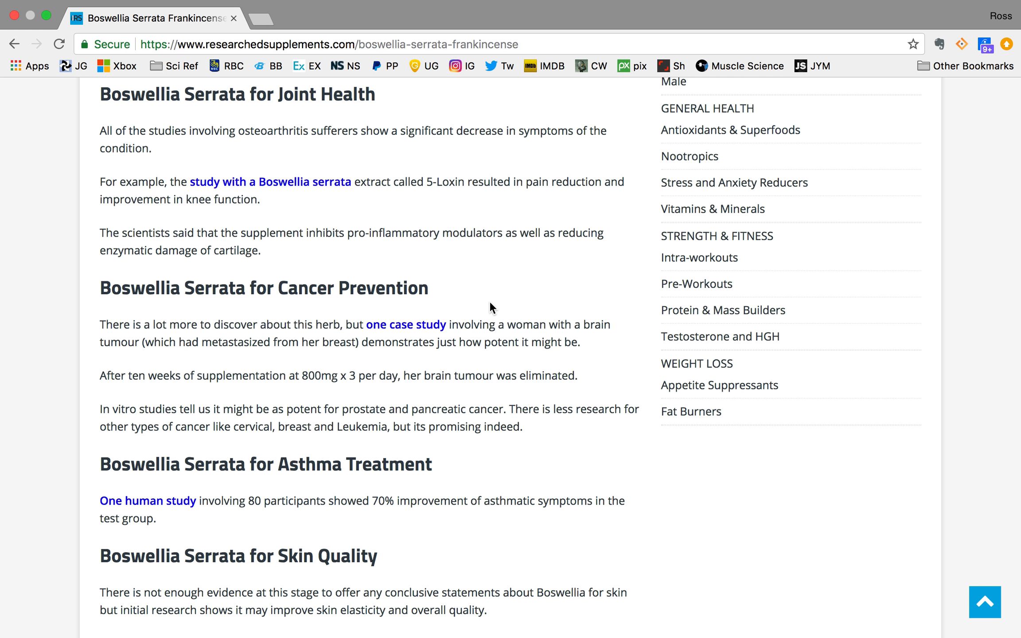
scroll("down", 3)
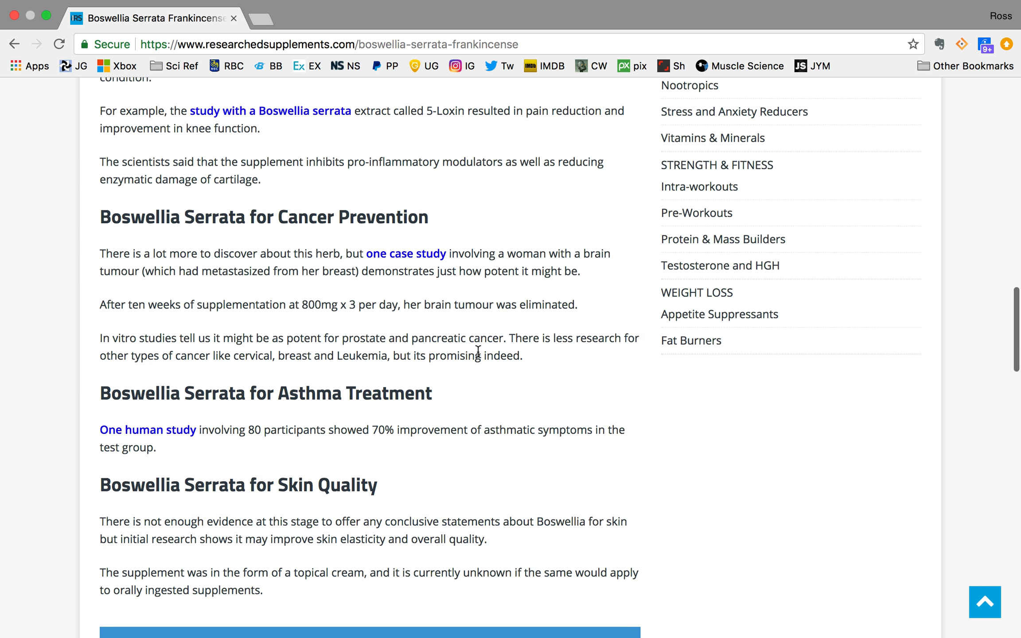
scroll("down", 3)
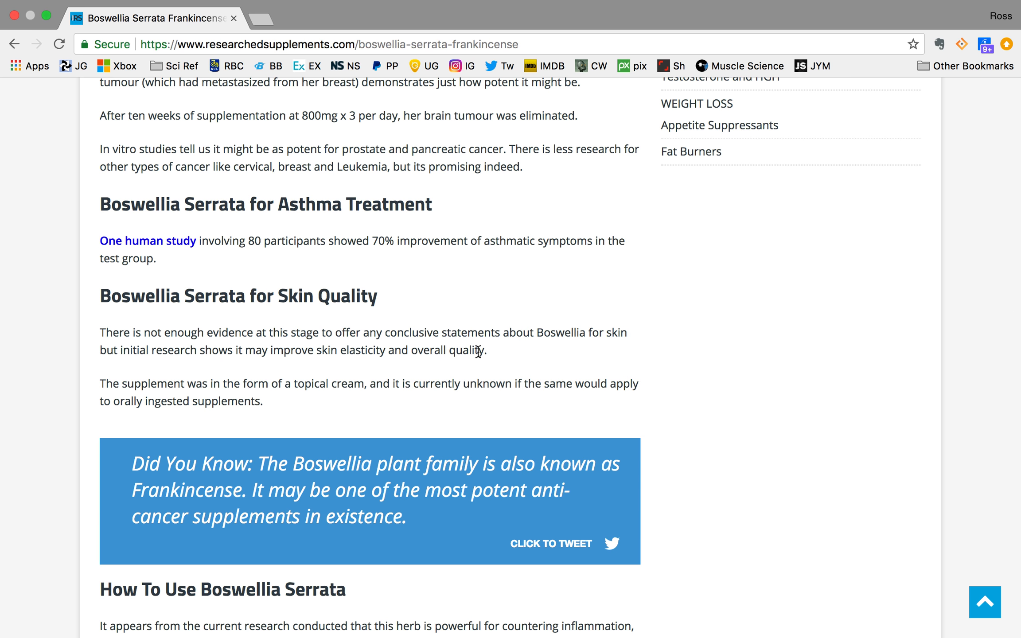
scroll("down", 3)
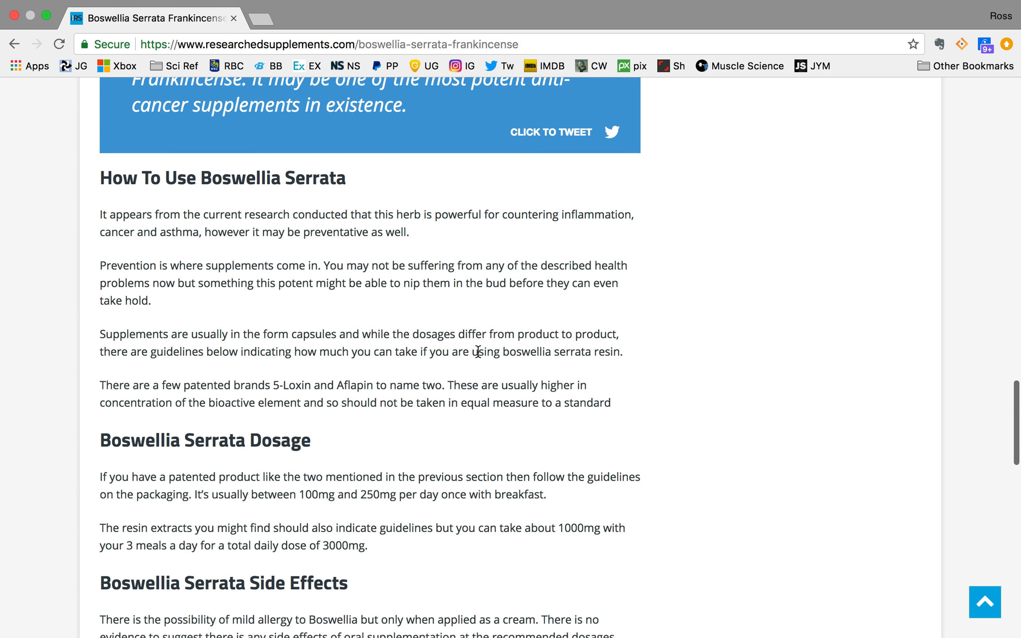
scroll("down", 3)
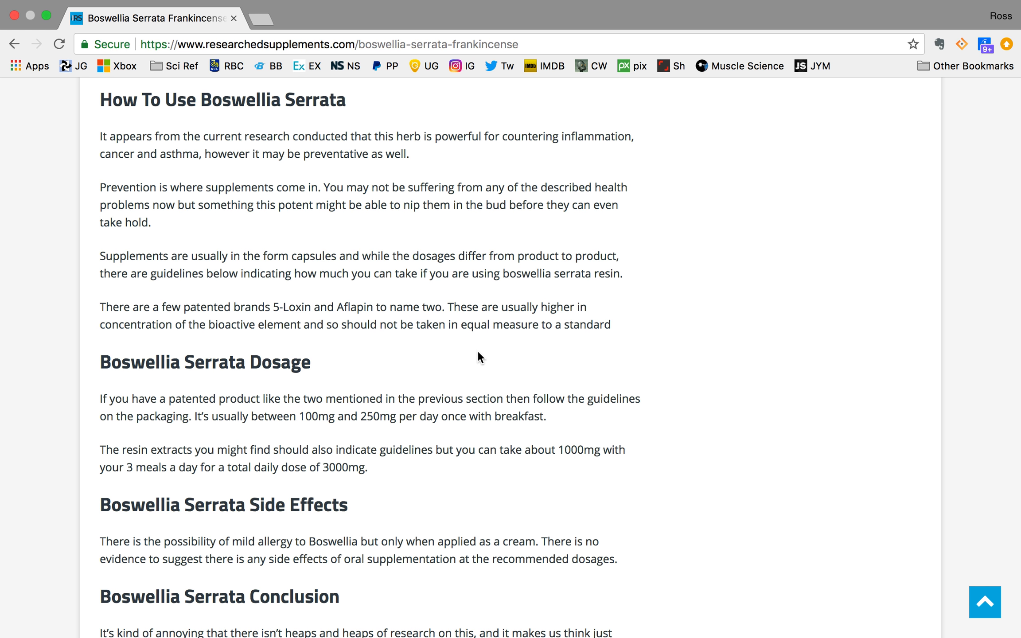
scroll("down", 3)
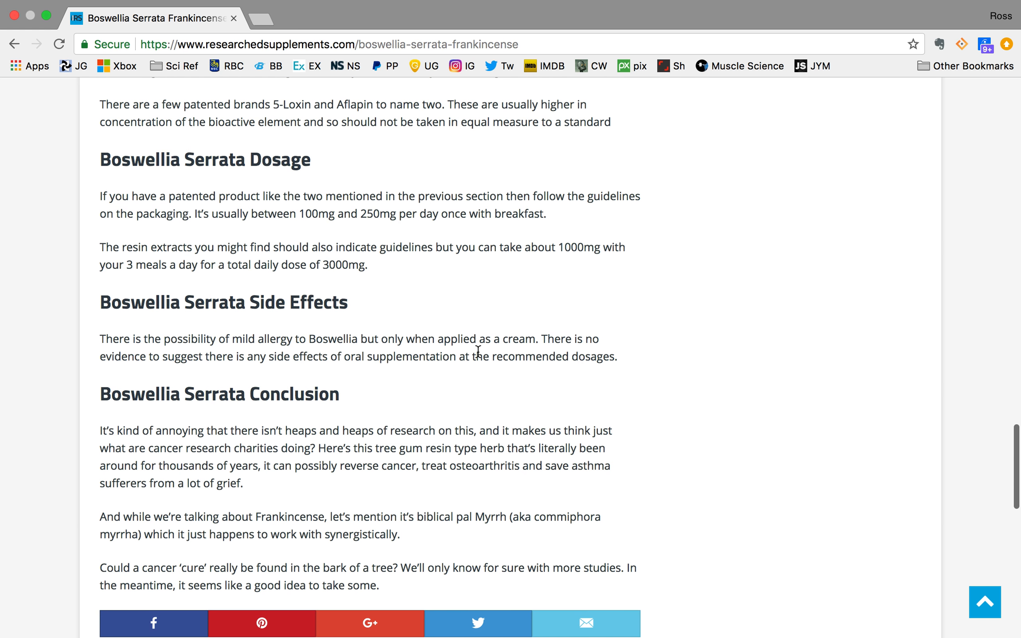
scroll("down", 3)
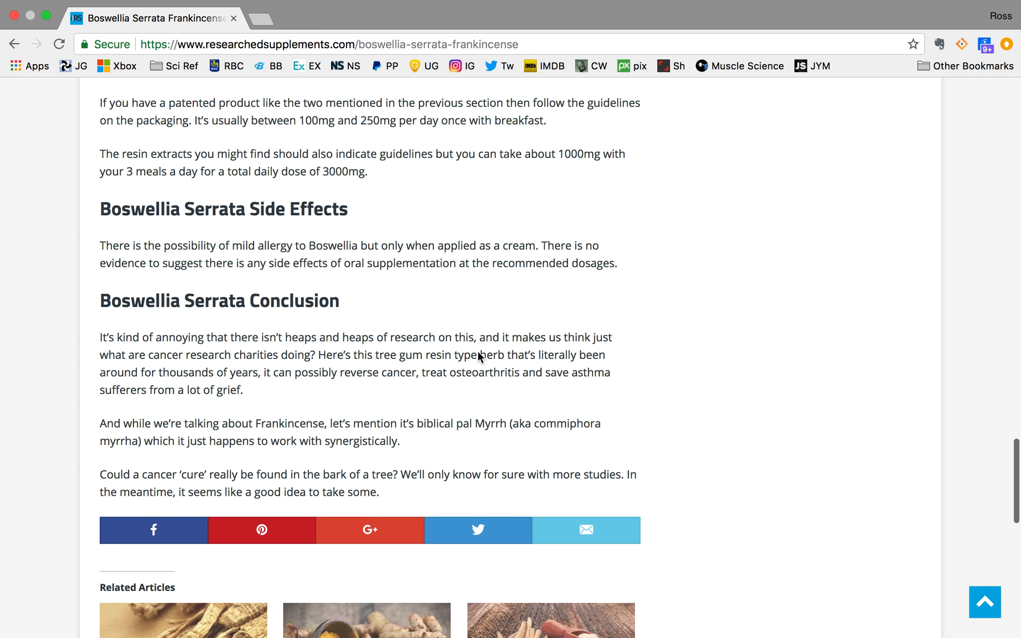
scroll("up", 3)
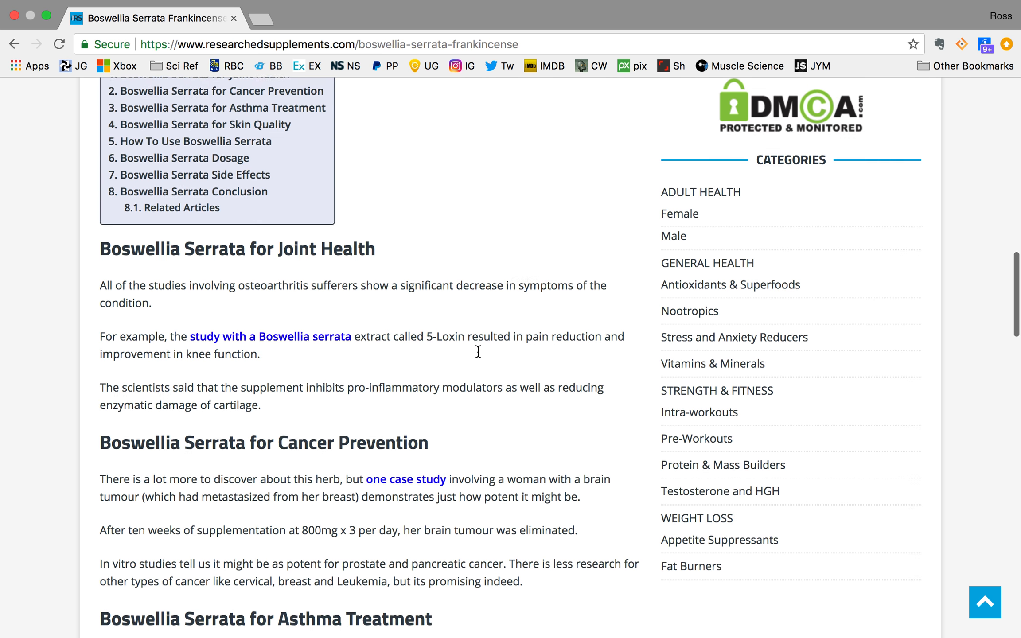
scroll("up", 3)
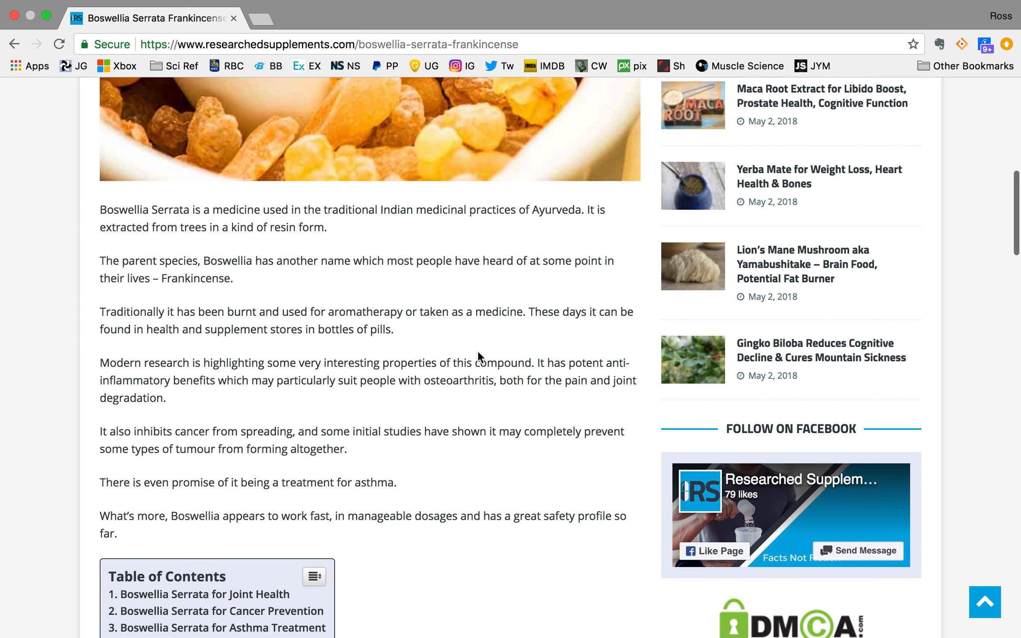